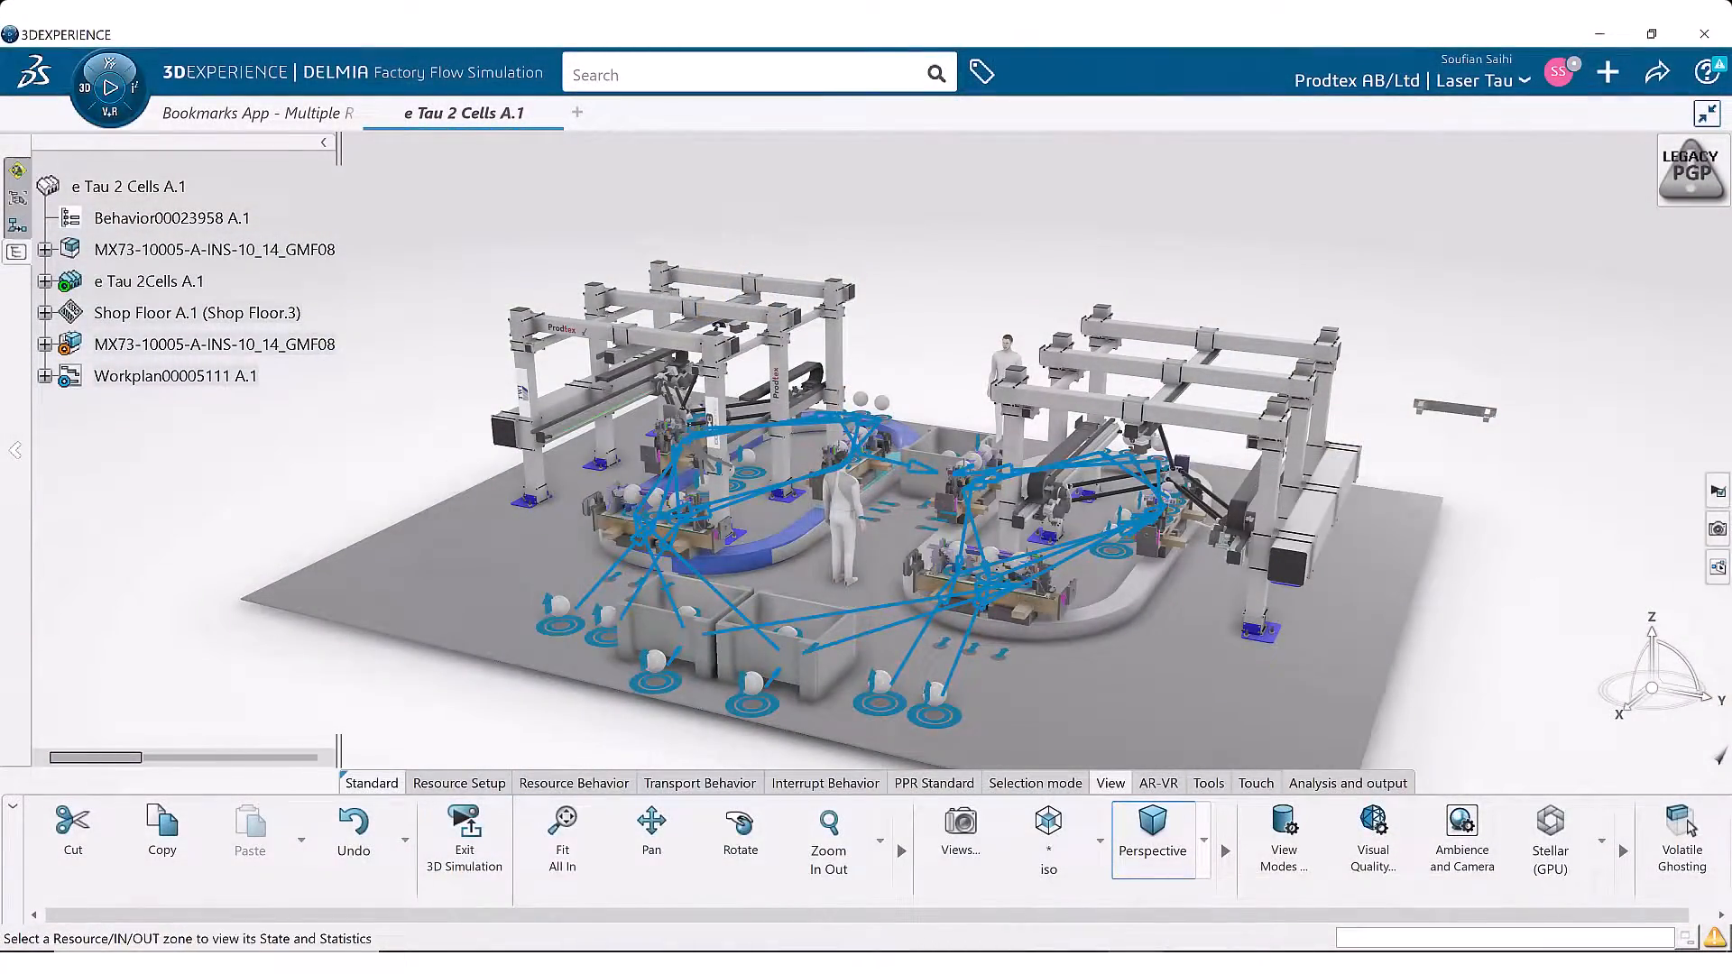
Start the two-cell laser line simulation with the Operator and Rework state-time charts displayed
left_click(108, 86)
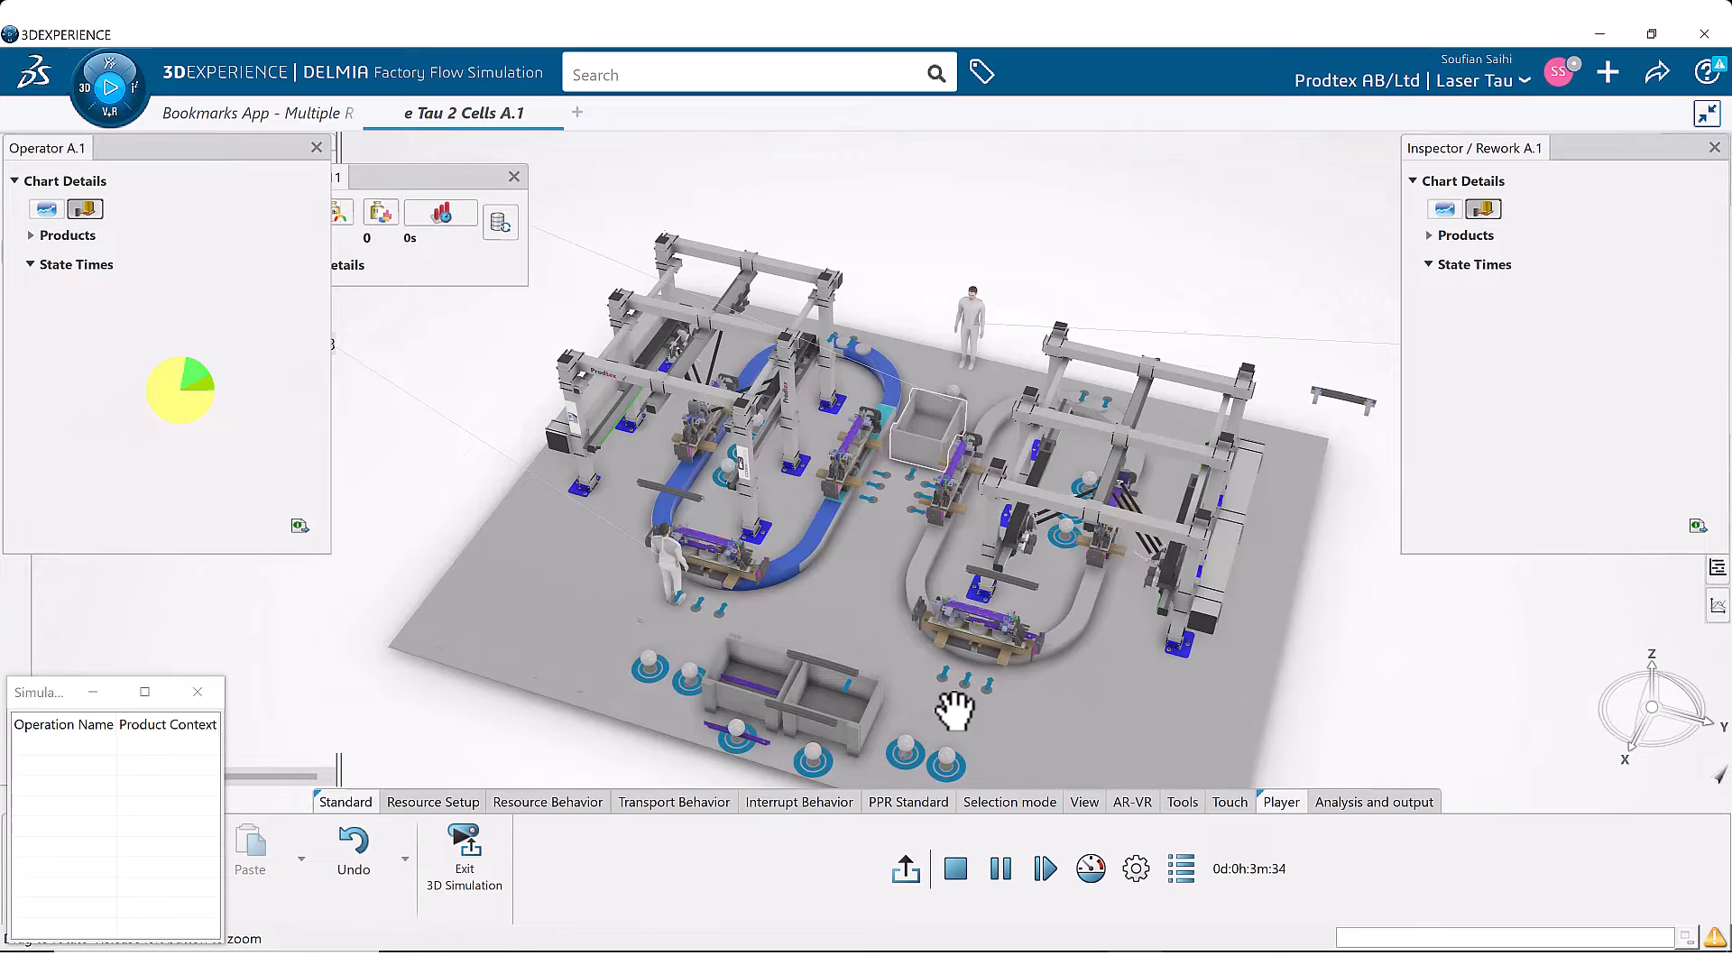